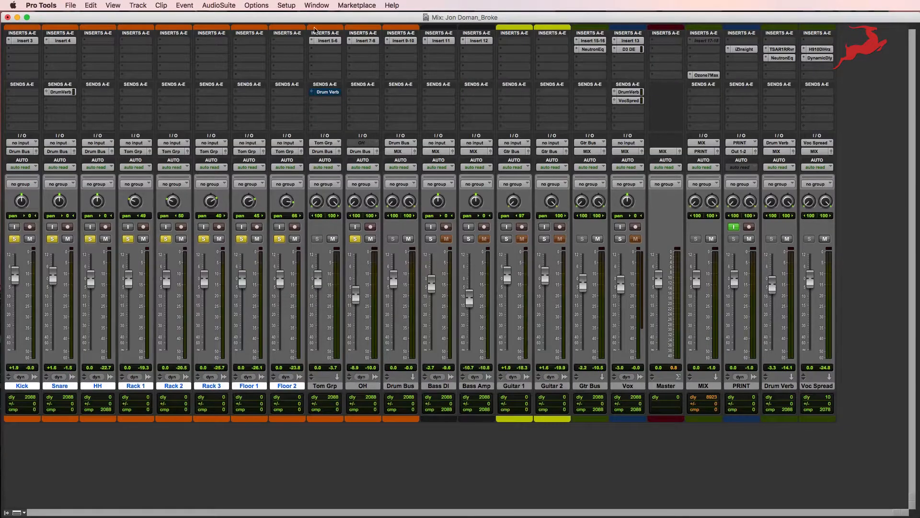
mouse_move(325, 41)
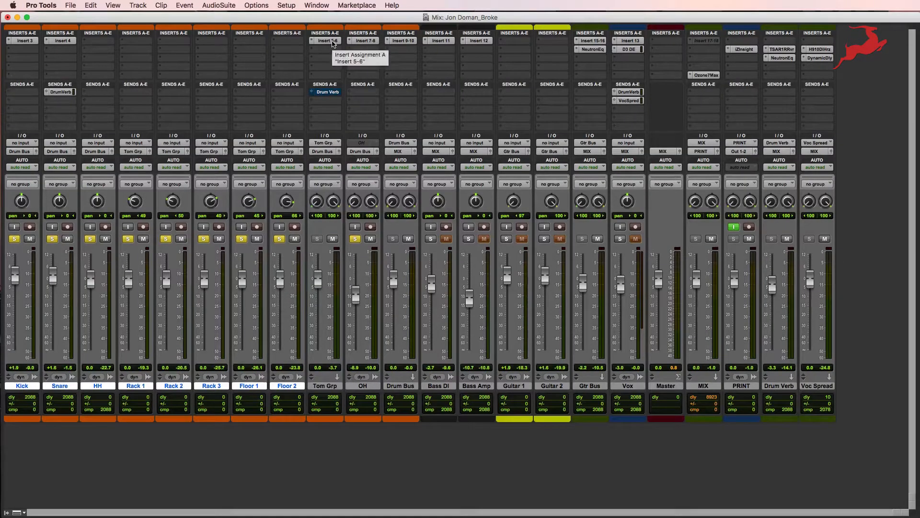
- Bring up the Insert 5-6 hardware insert on the Tom Grp channel to reach Zen Tour
left_click(325, 40)
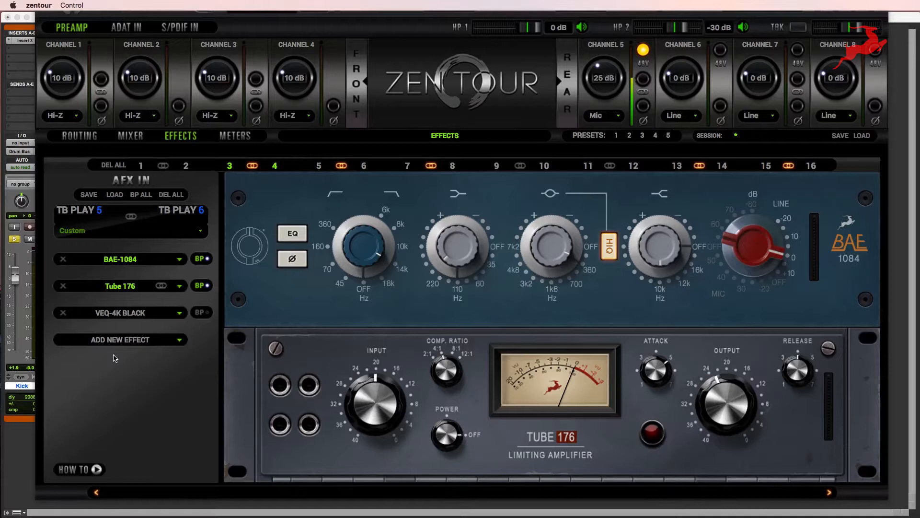
mouse_move(123, 293)
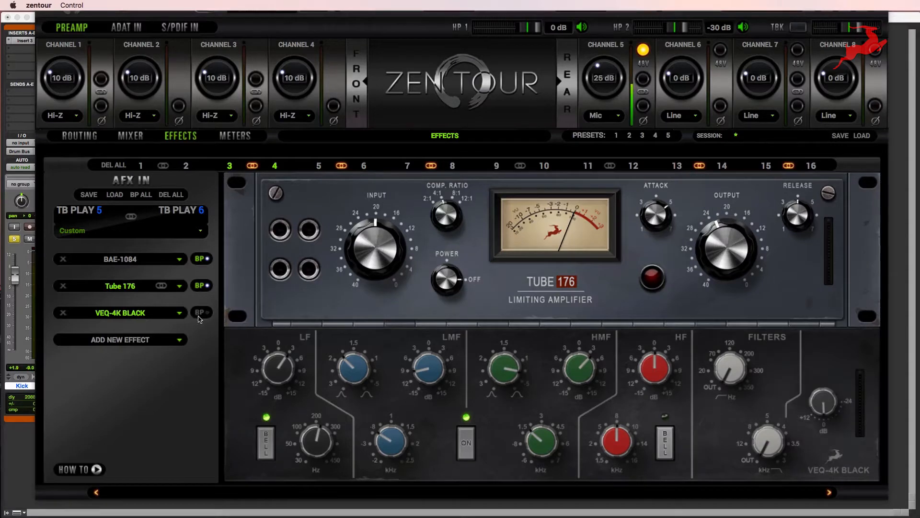
- Bypass the VEQ-4K Black so the whole AFX IN chain on the toms is inactive
left_click(120, 258)
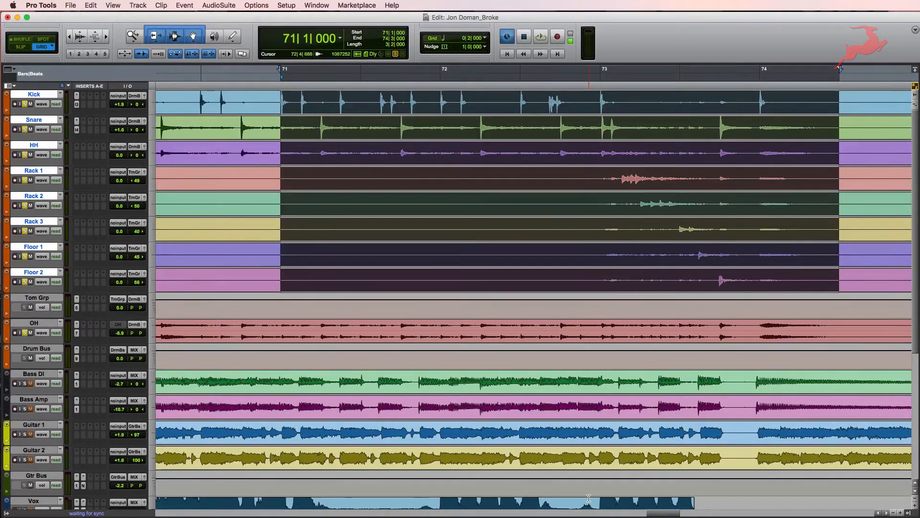
- Play bars 71–74 of the toms dry, then stop the transport
left_click(540, 37)
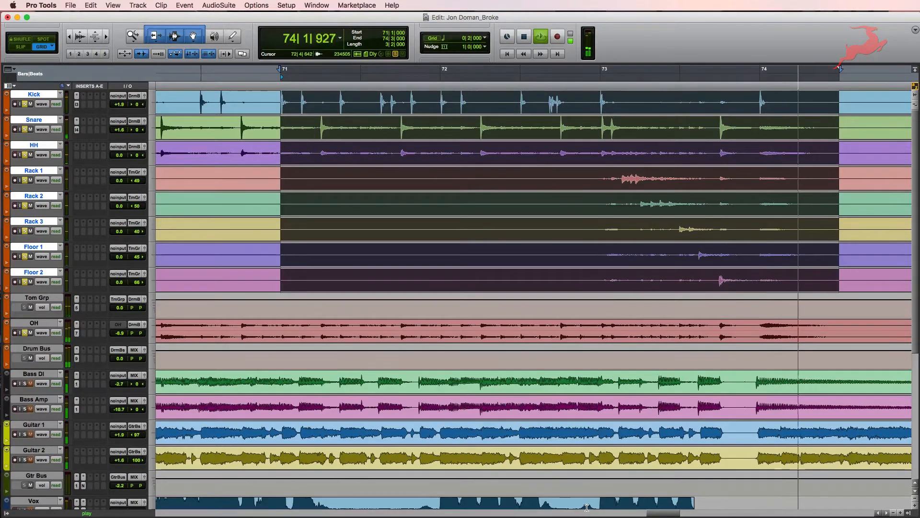
left_click(523, 36)
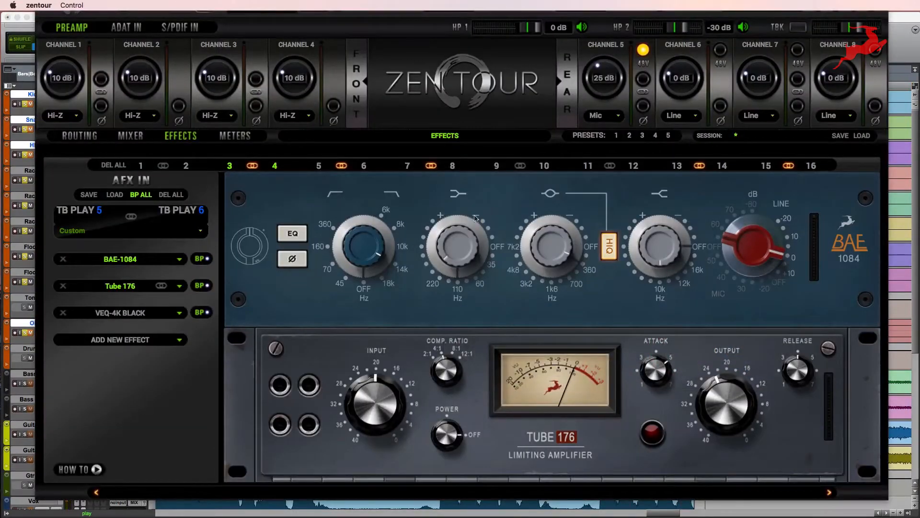
mouse_move(365, 322)
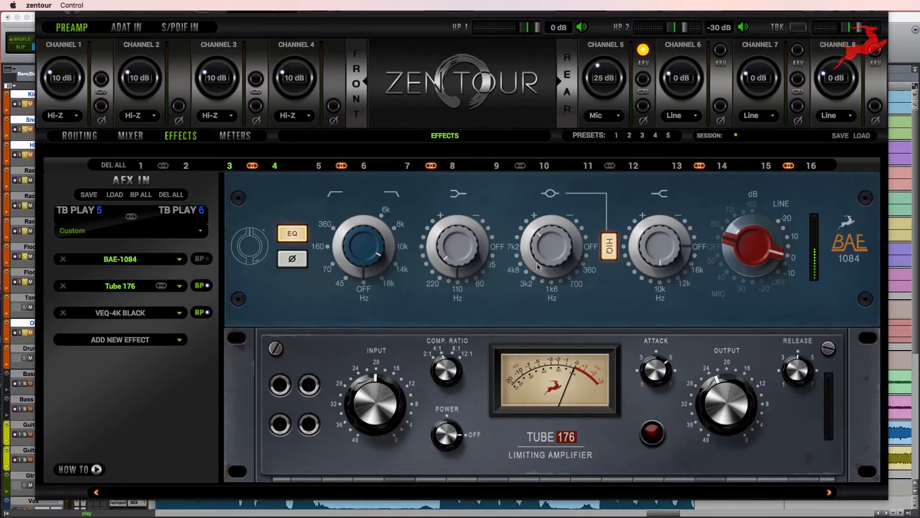
- Engage the BAE-1084 on the toms with HI-Q toggled on the mid band and the input gain raised
left_click(608, 247)
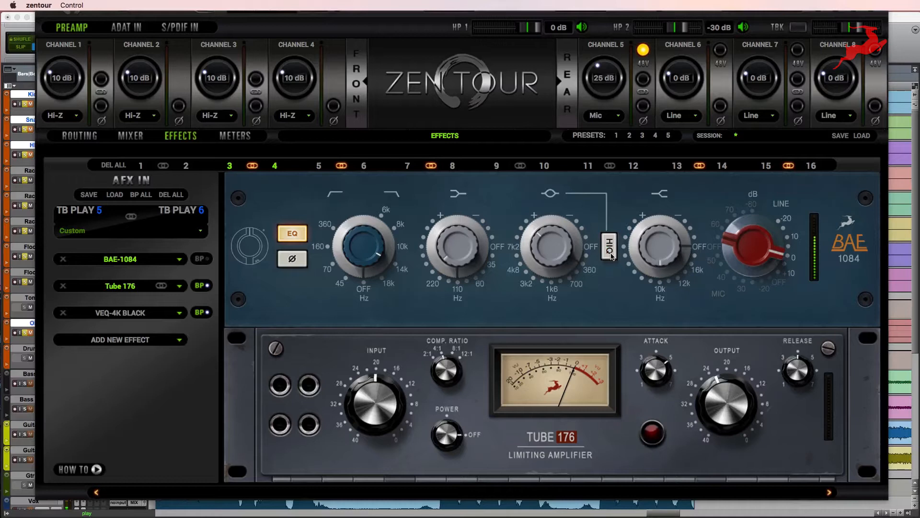
left_click(609, 245)
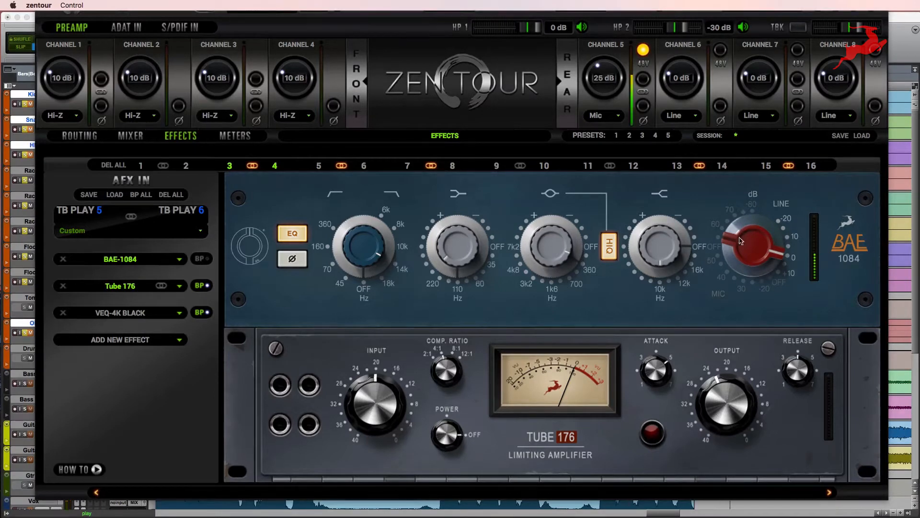
left_click_drag(749, 240, 758, 249)
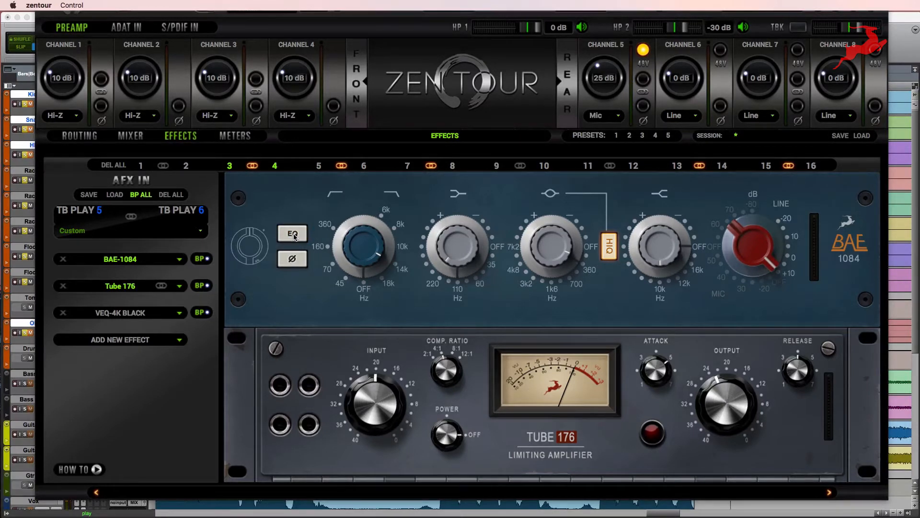
left_click(292, 234)
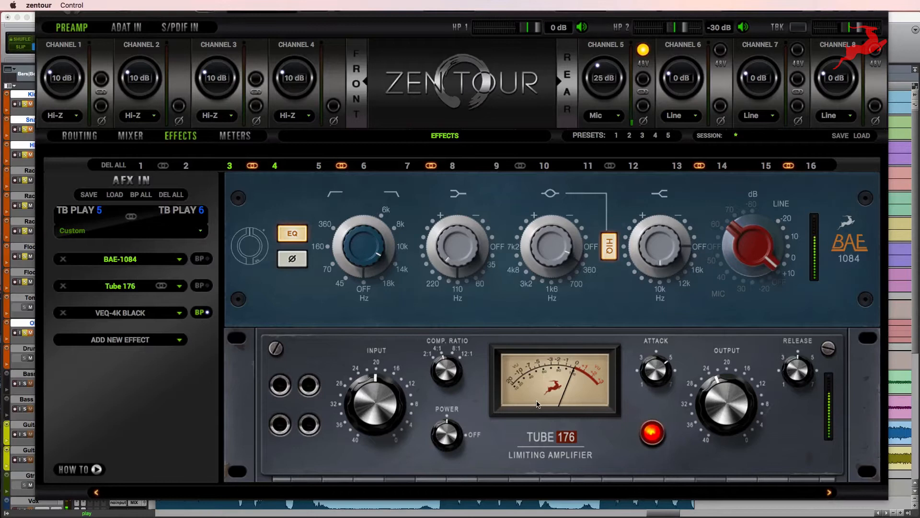
mouse_move(558, 386)
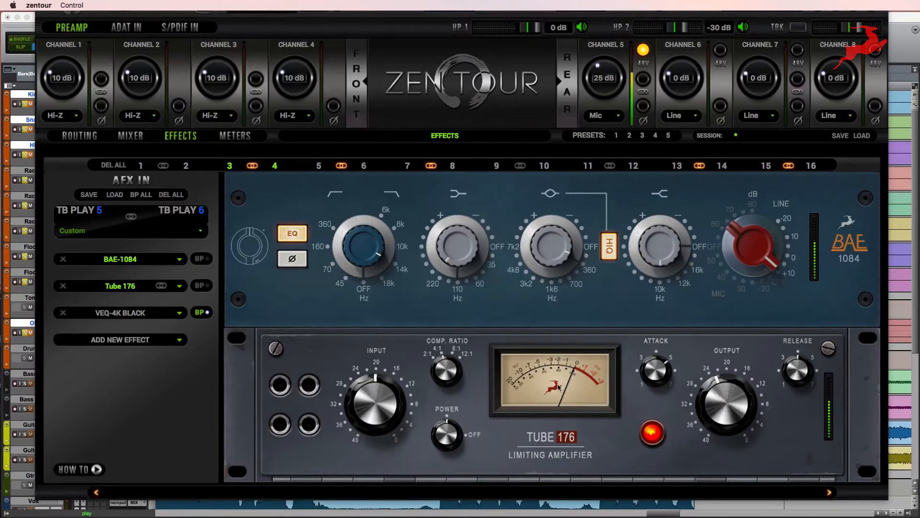
mouse_move(149, 335)
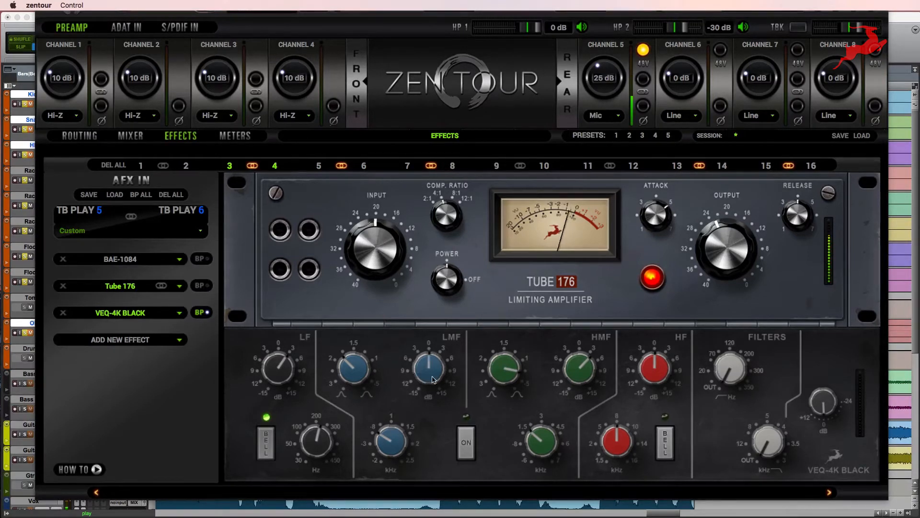
- Switch in the VEQ-4K Black, sweep its LMF band, then return to Pro Tools
left_click(466, 442)
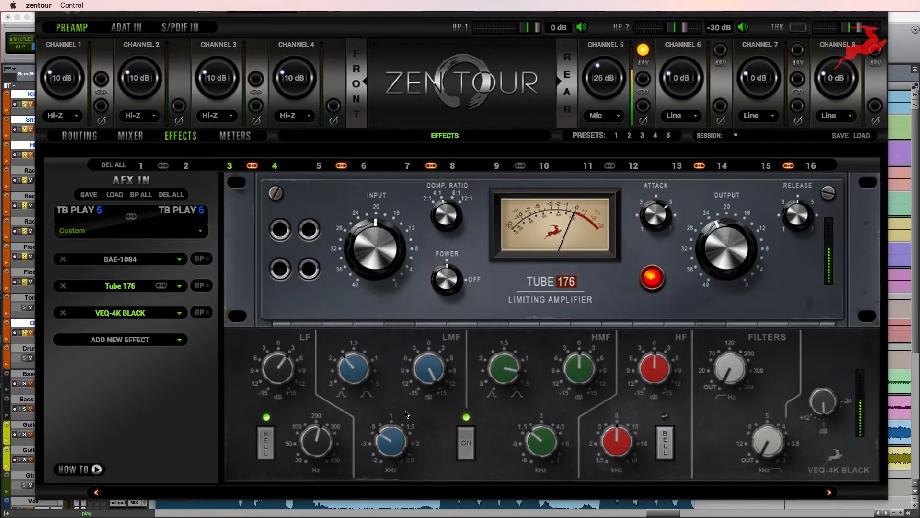
left_click_drag(387, 443, 387, 450)
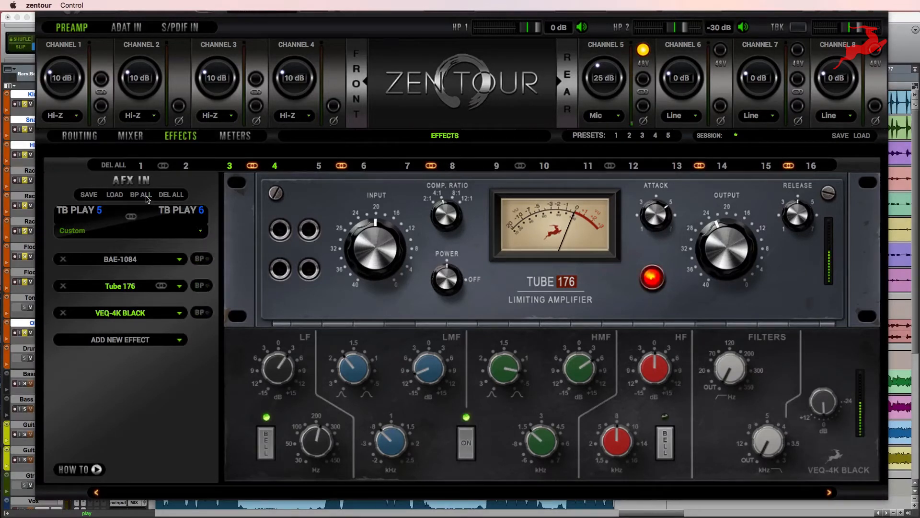
key("cmd+tab")
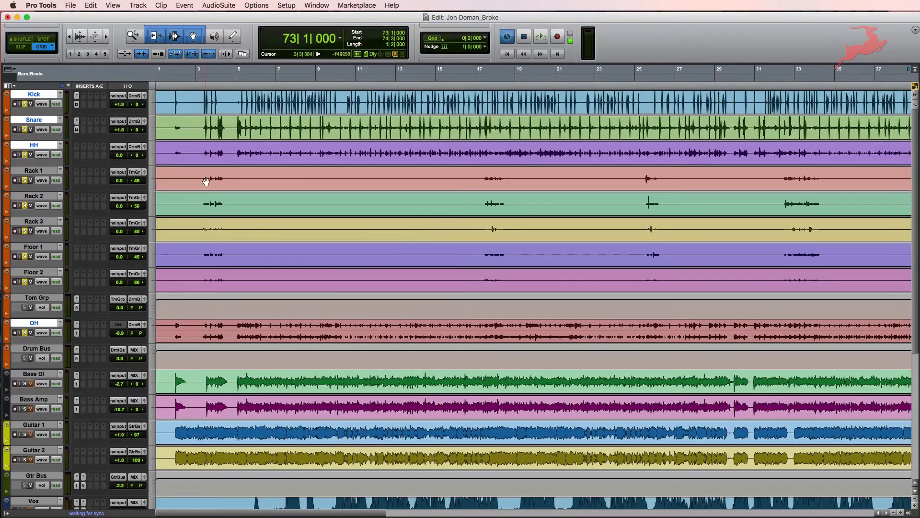
- Start the song from the first tom hit and follow playback through the tom section
left_click(538, 37)
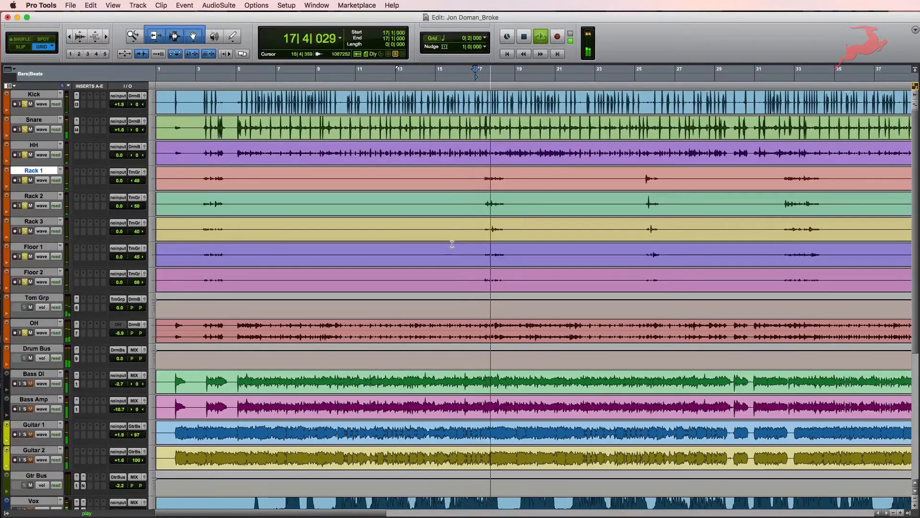
left_click(316, 5)
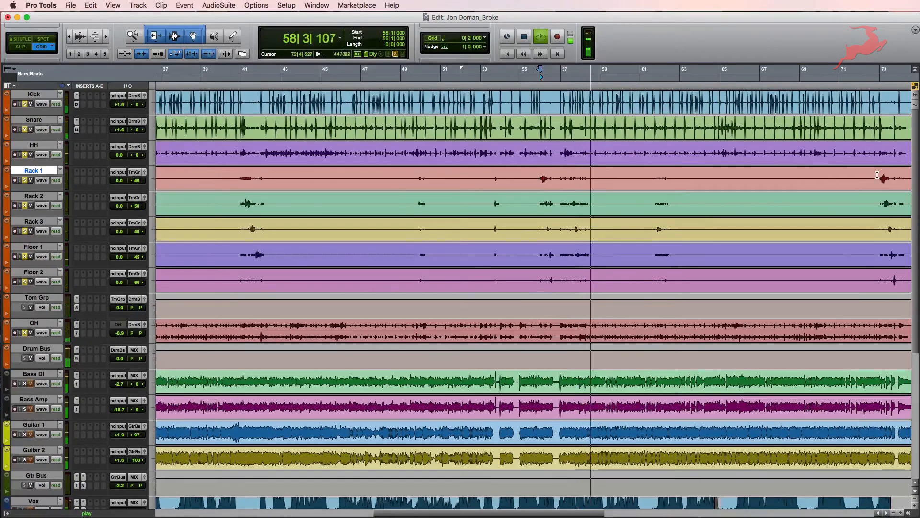
scroll("right", 3)
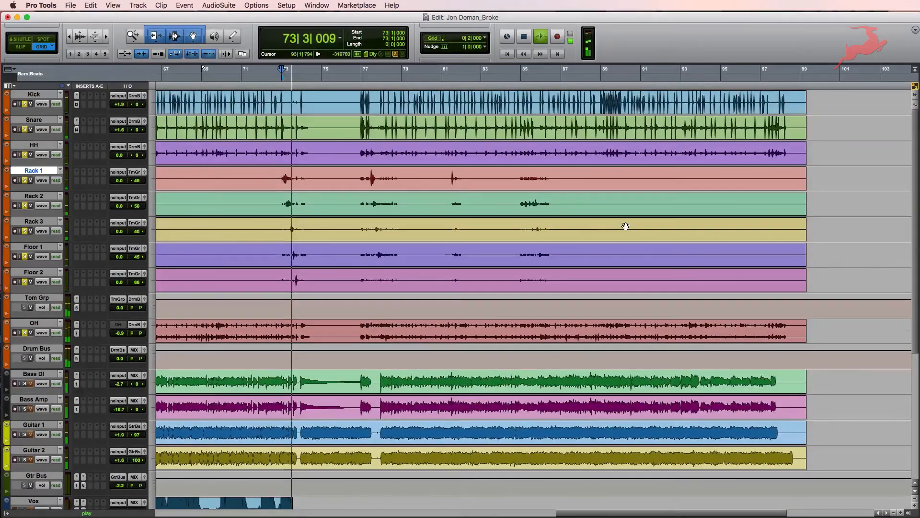